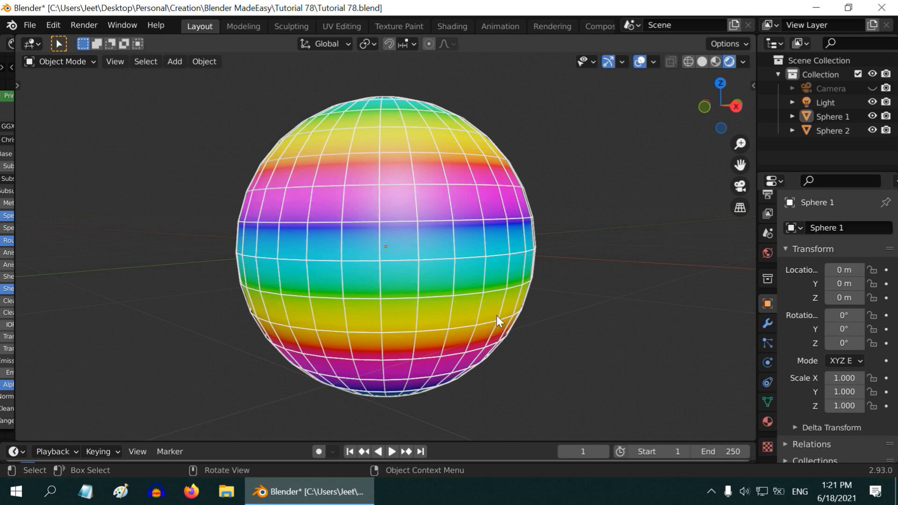
pyautogui.moveTo(485, 302)
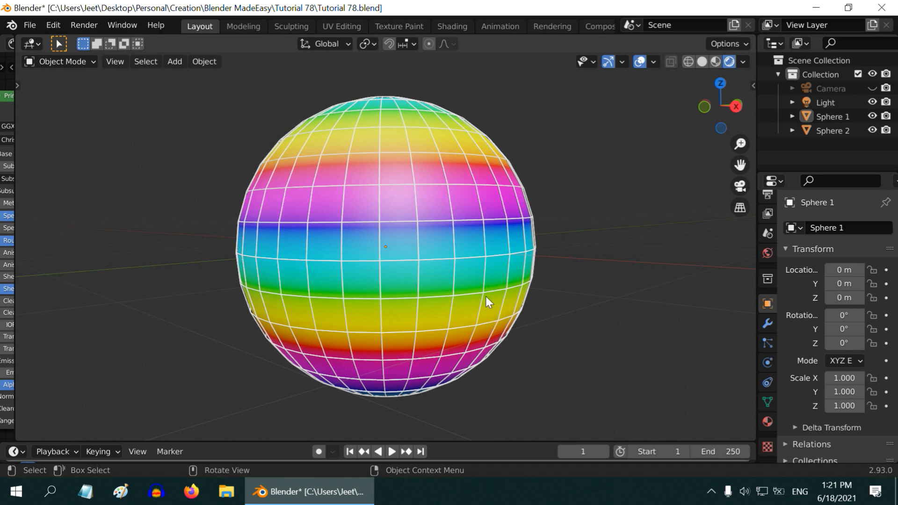
pyautogui.moveTo(466, 227)
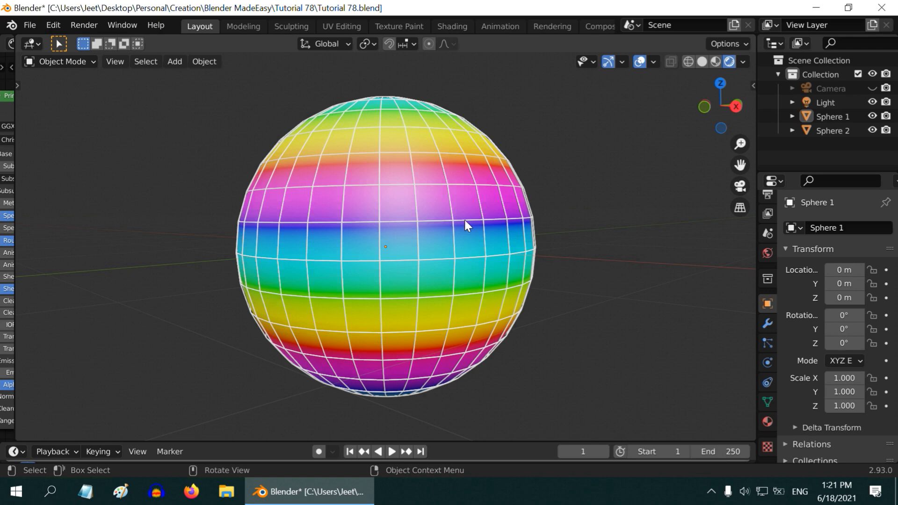
pyautogui.moveTo(458, 290)
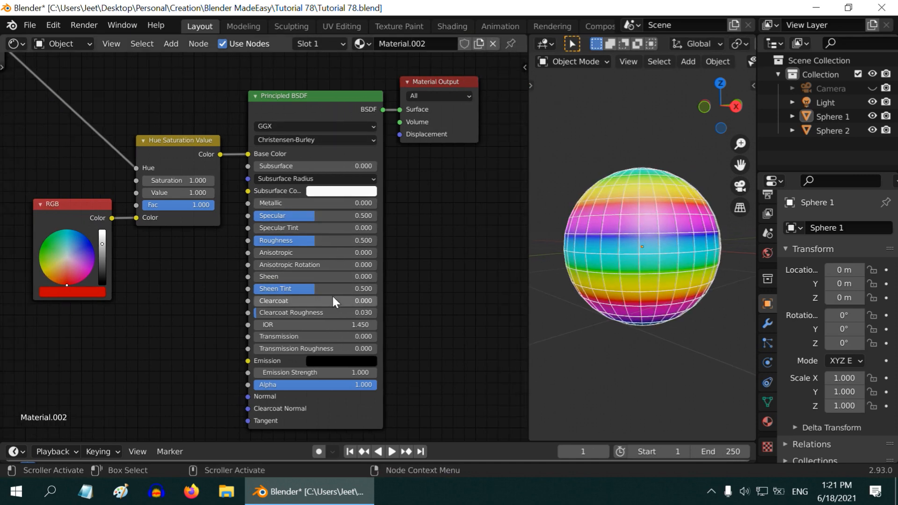
pyautogui.moveTo(275, 163)
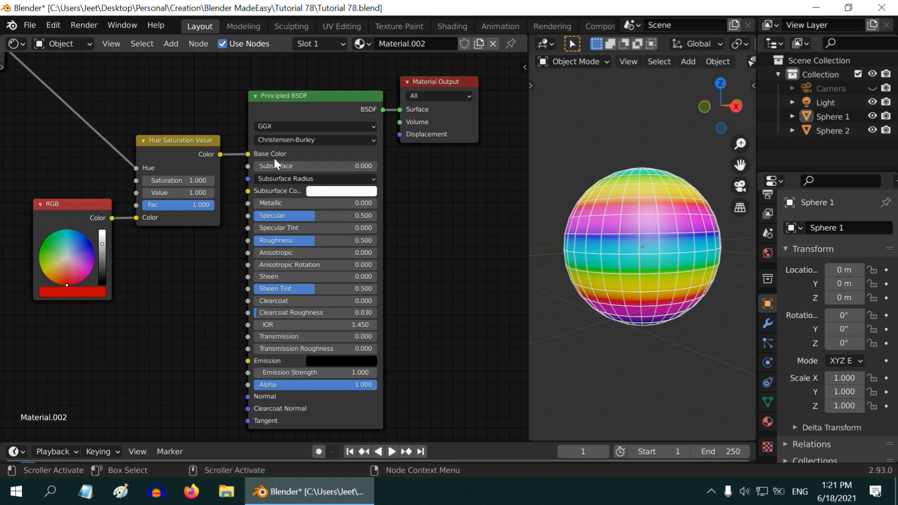
pyautogui.moveTo(189, 175)
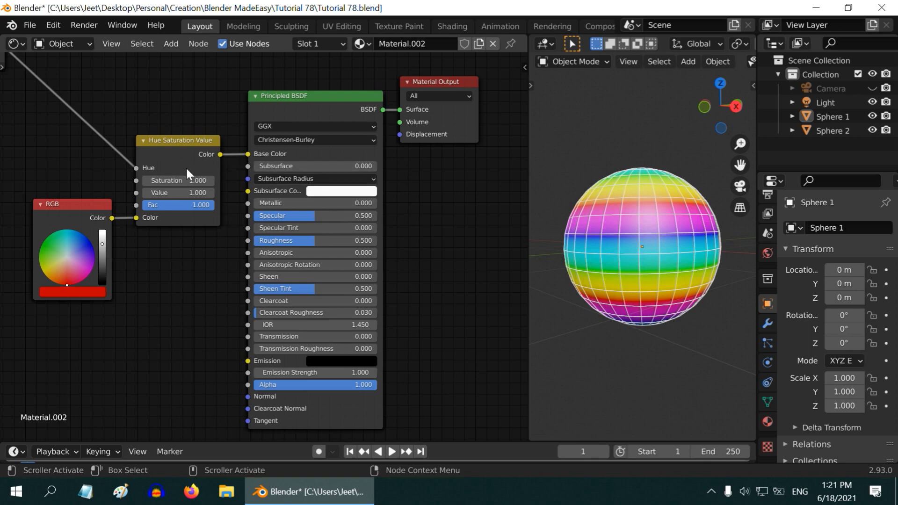
pyautogui.moveTo(62, 245)
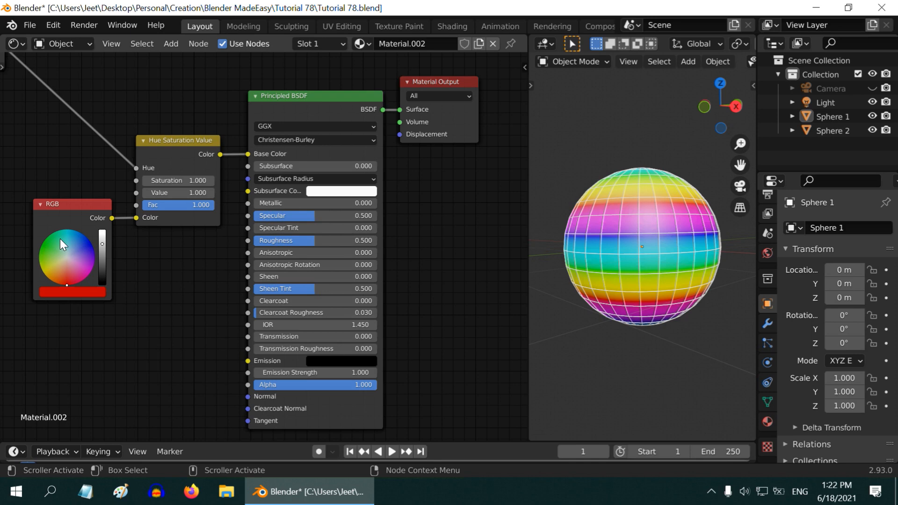
pyautogui.moveTo(87, 249)
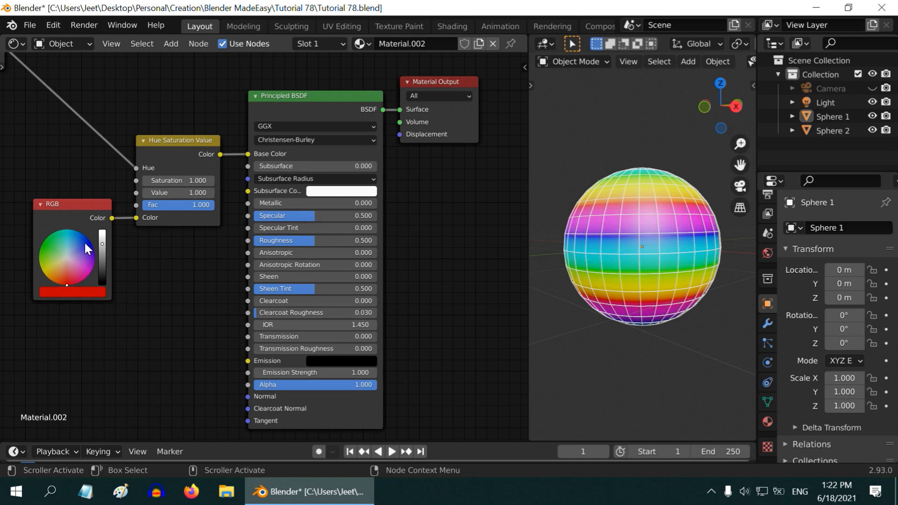
pyautogui.moveTo(193, 233)
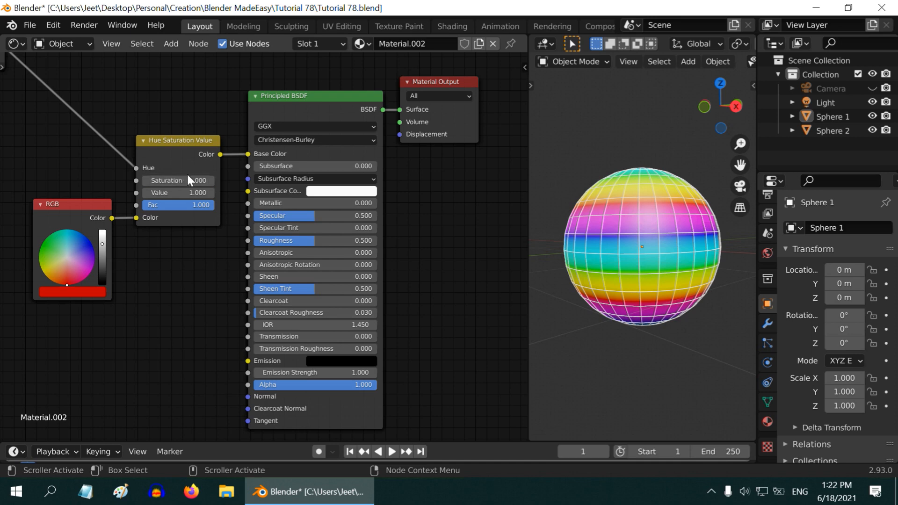
pyautogui.moveTo(257, 160)
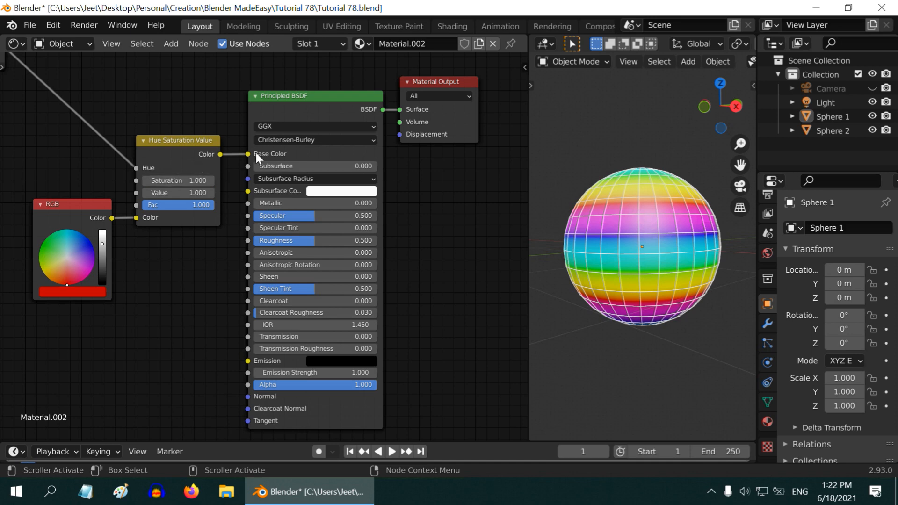
pyautogui.moveTo(176, 162)
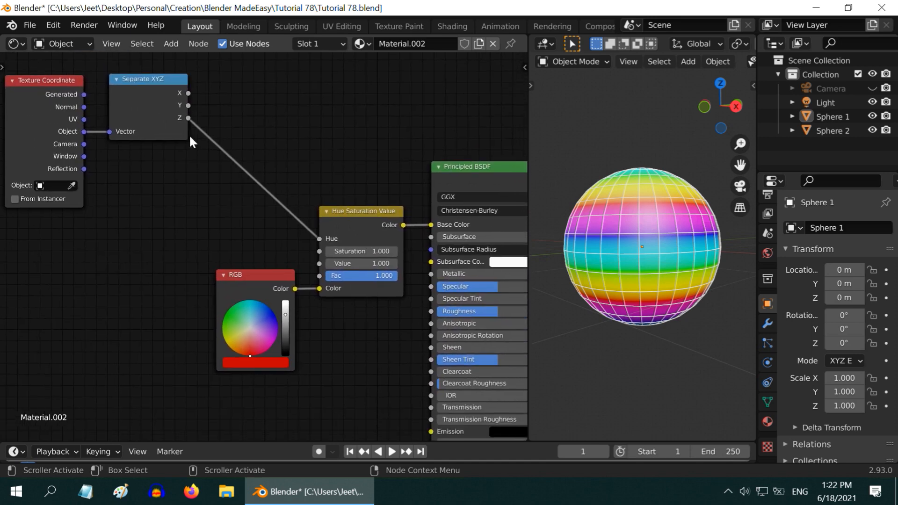
pyautogui.moveTo(56, 132)
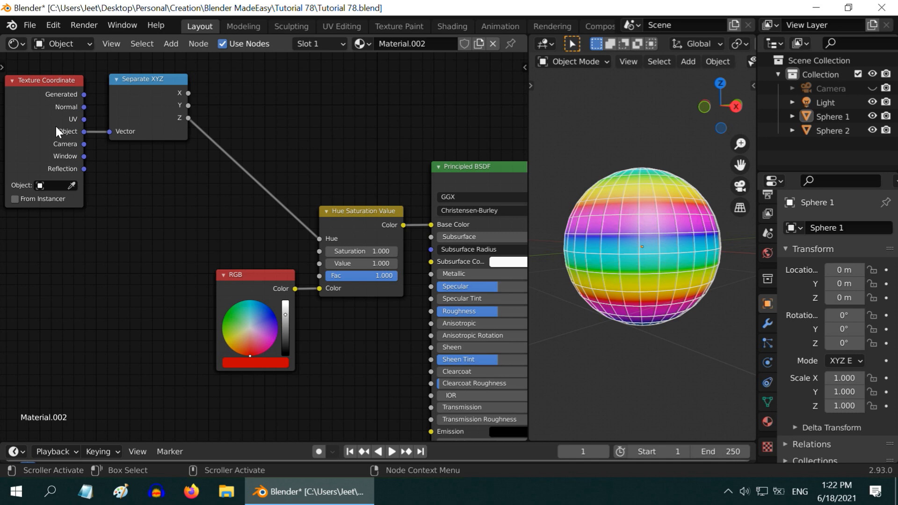
pyautogui.moveTo(169, 132)
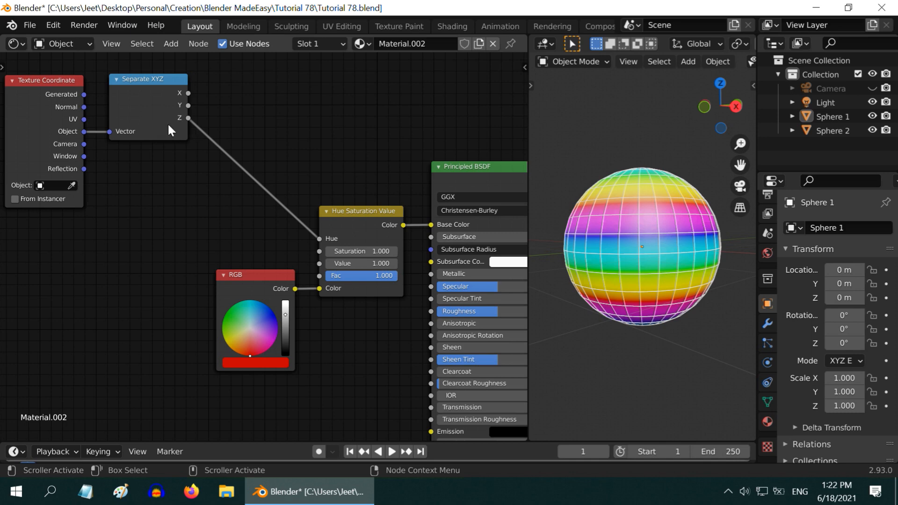
pyautogui.moveTo(178, 128)
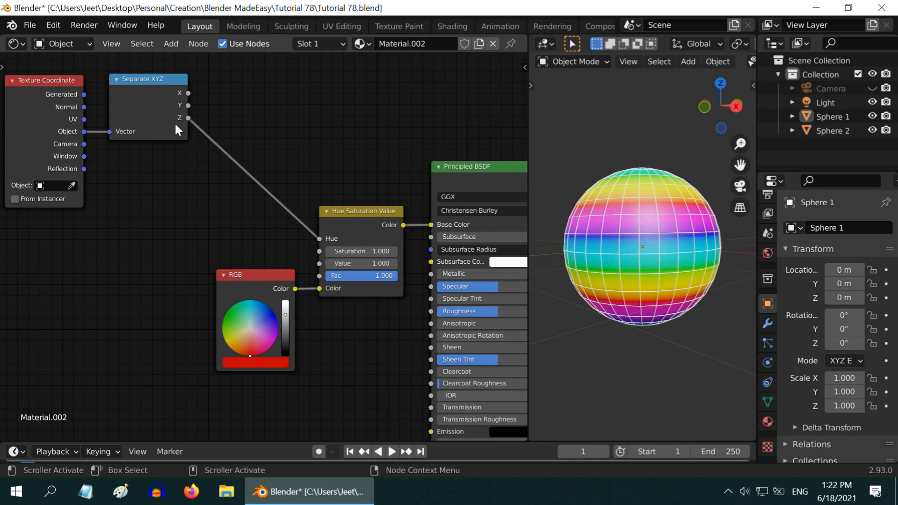
pyautogui.moveTo(361, 246)
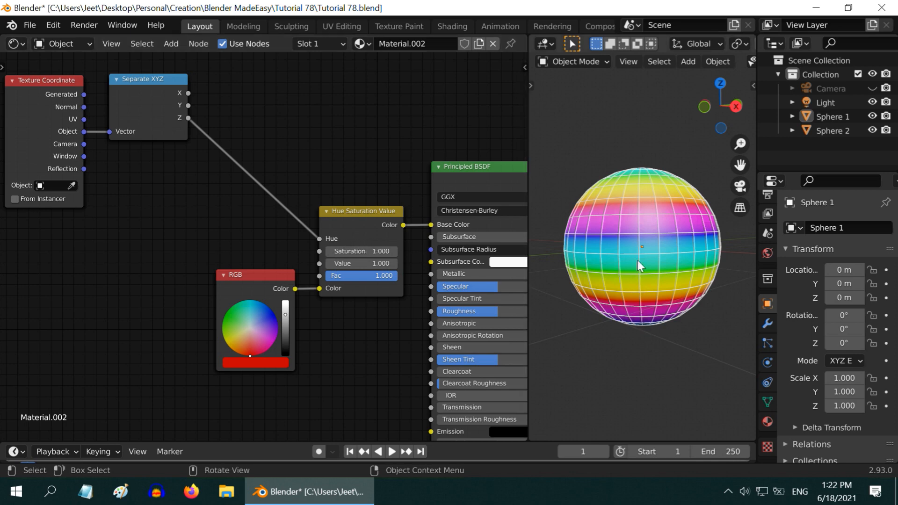
pyautogui.moveTo(656, 276)
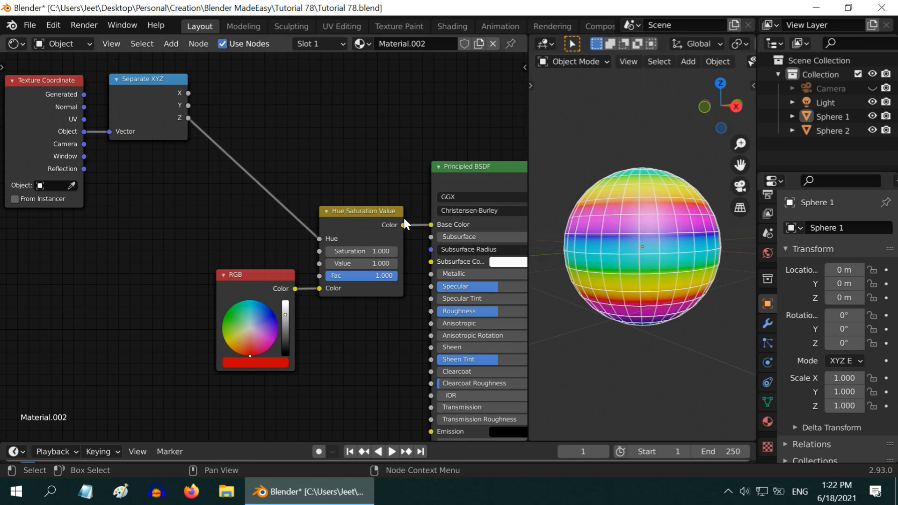
pyautogui.moveTo(385, 246)
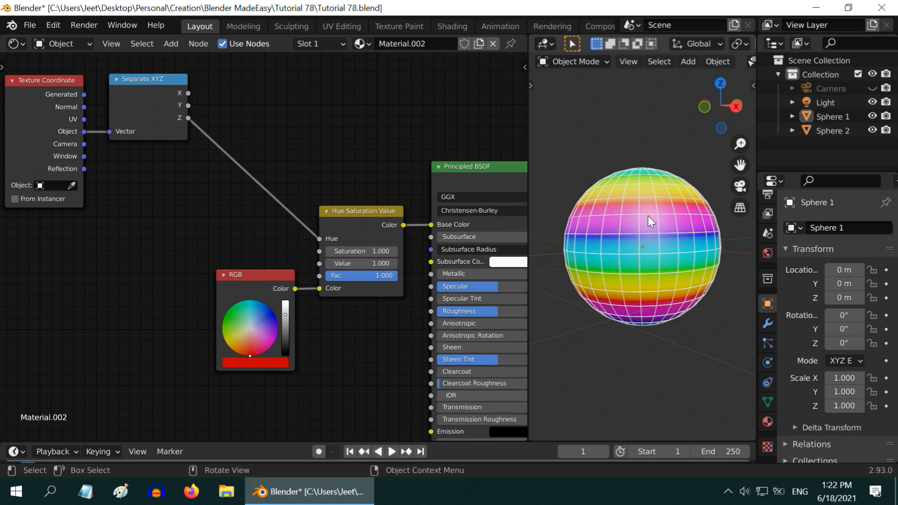
pyautogui.moveTo(667, 312)
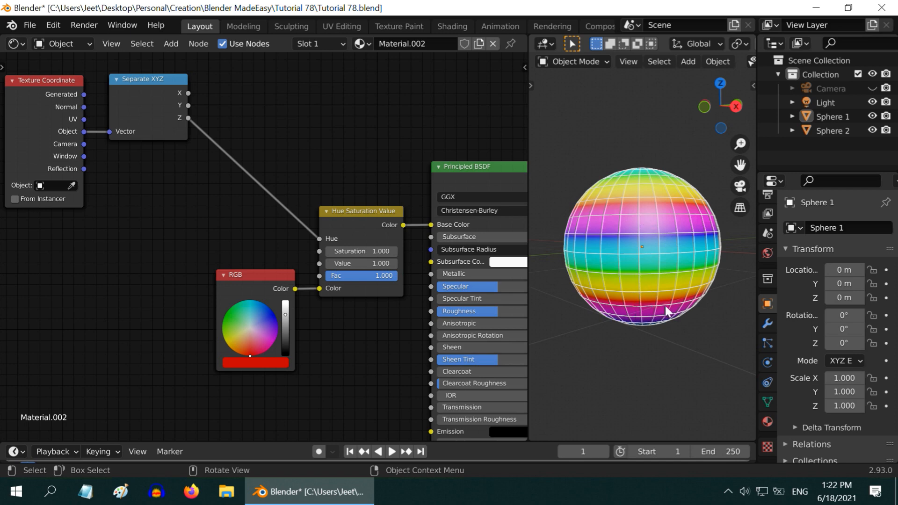
pyautogui.moveTo(655, 301)
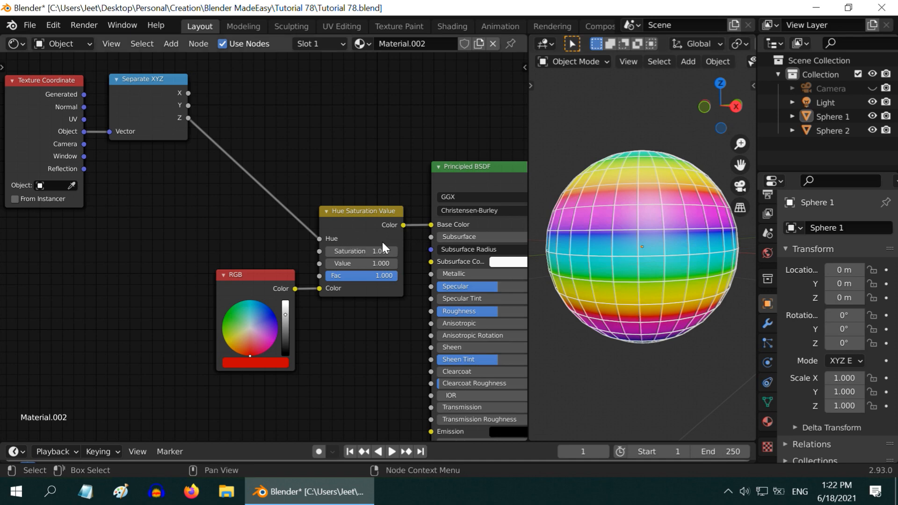
pyautogui.click(391, 451)
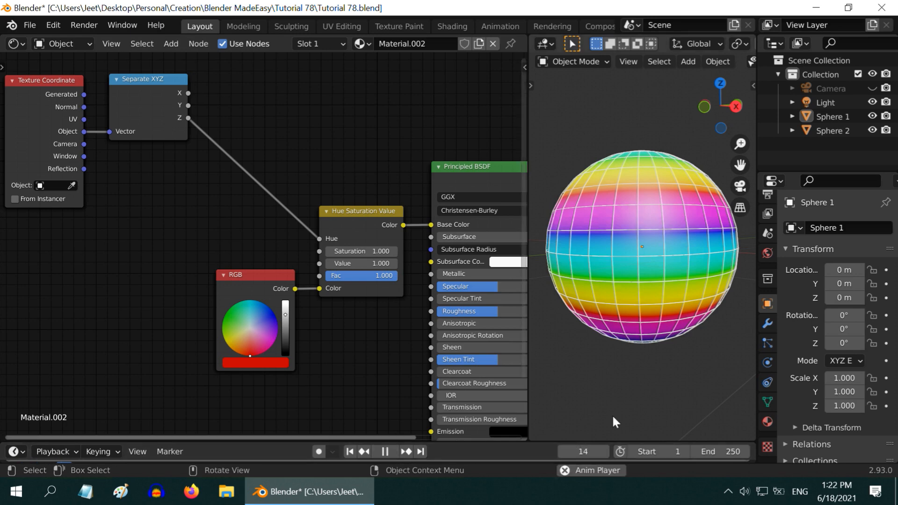
pyautogui.click(385, 451)
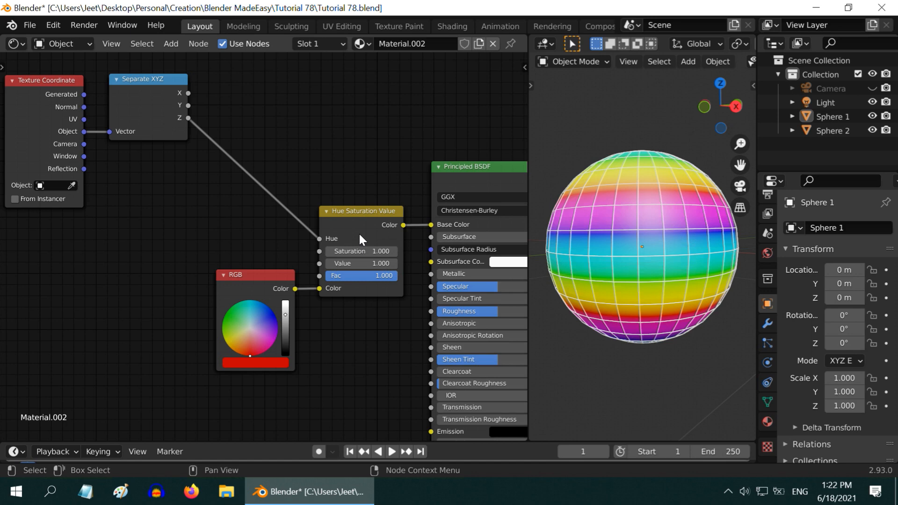
pyautogui.moveTo(383, 245)
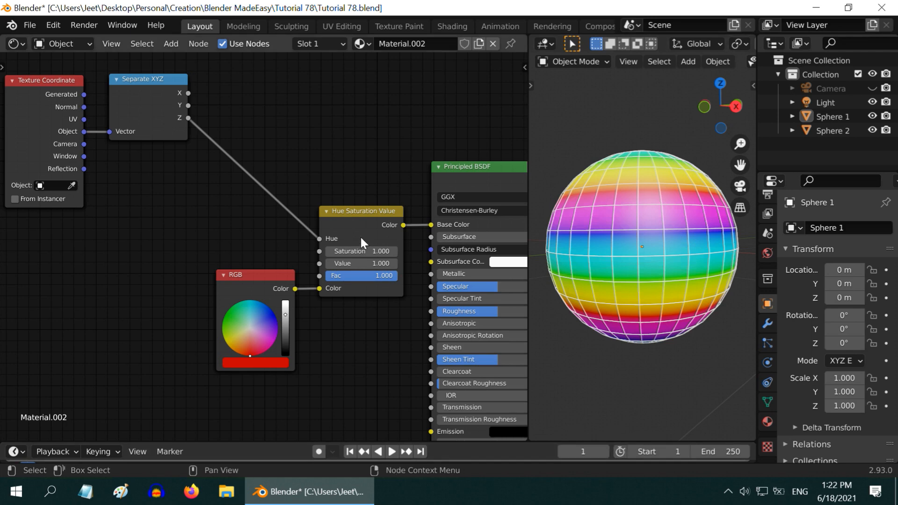
pyautogui.moveTo(377, 245)
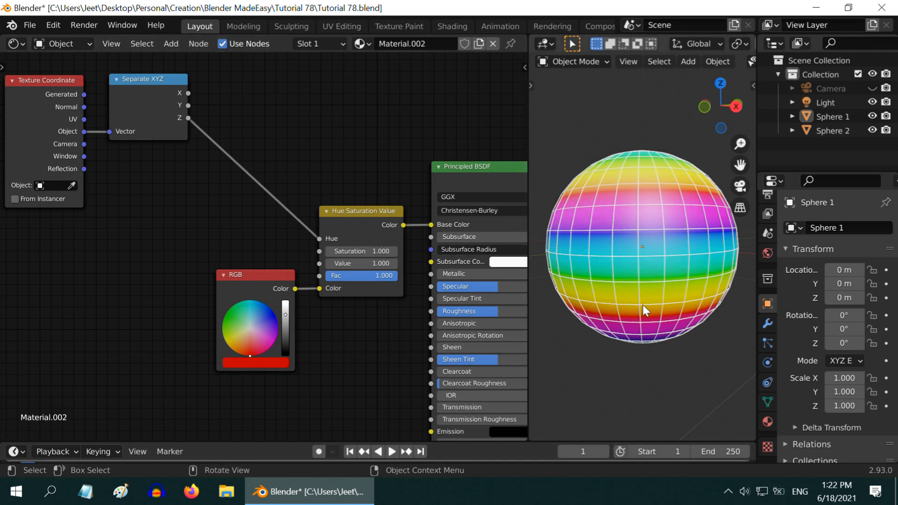
pyautogui.moveTo(624, 295)
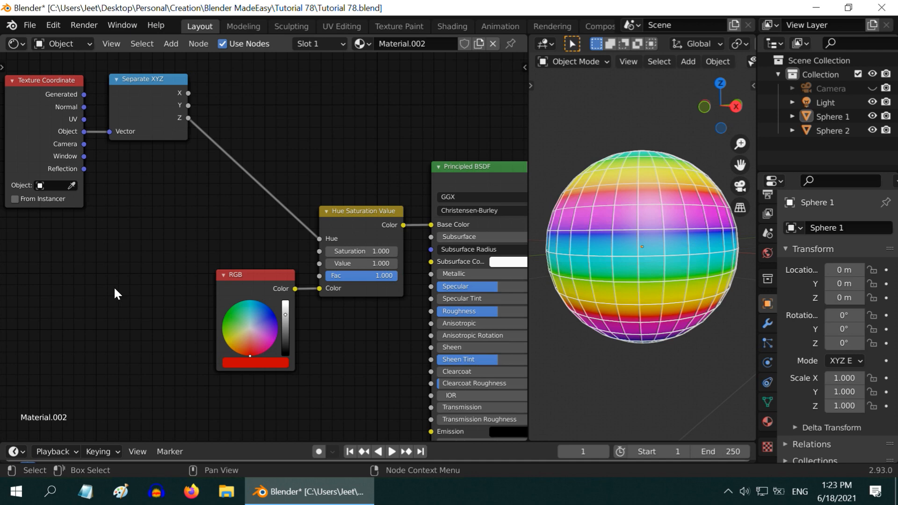
pyautogui.moveTo(156, 269)
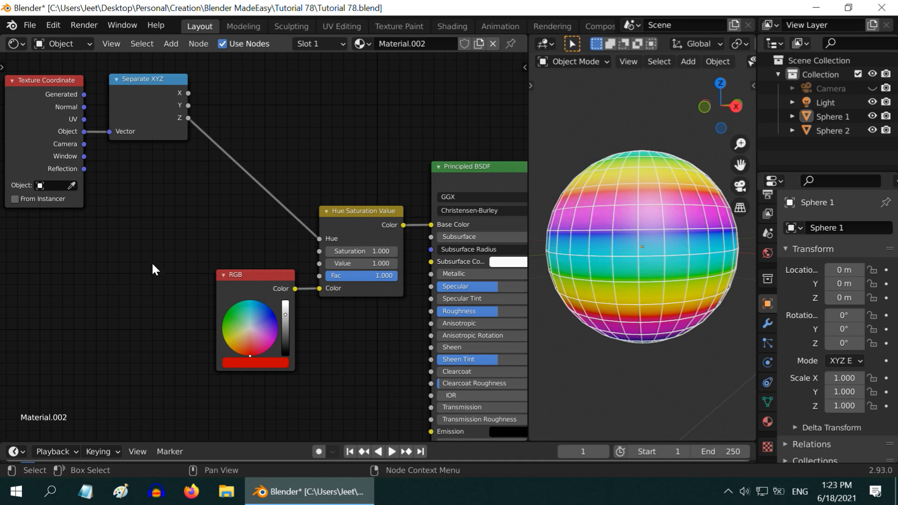
pyautogui.moveTo(321, 245)
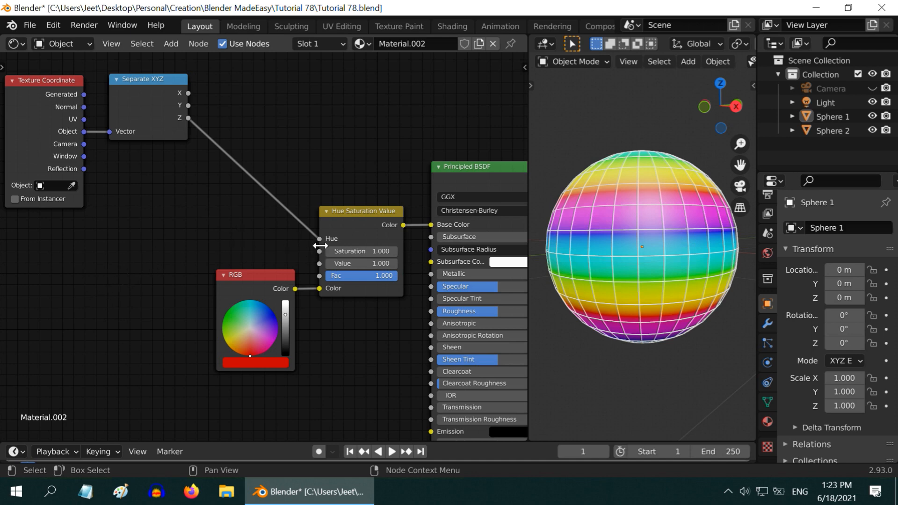
pyautogui.moveTo(95, 296)
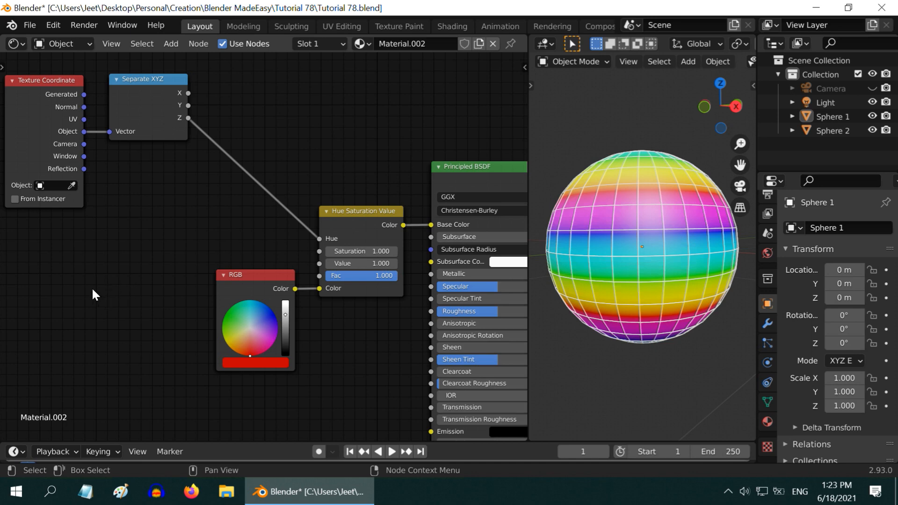
pyautogui.moveTo(131, 278)
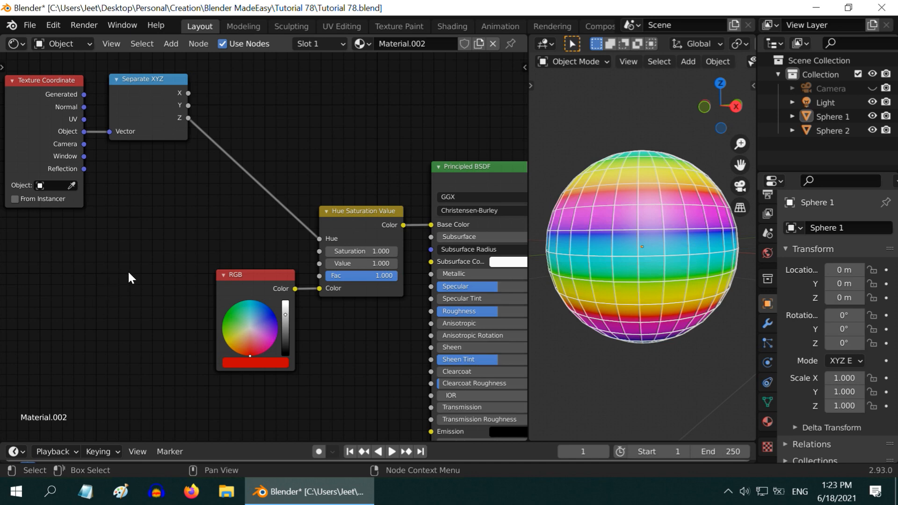
pyautogui.moveTo(147, 278)
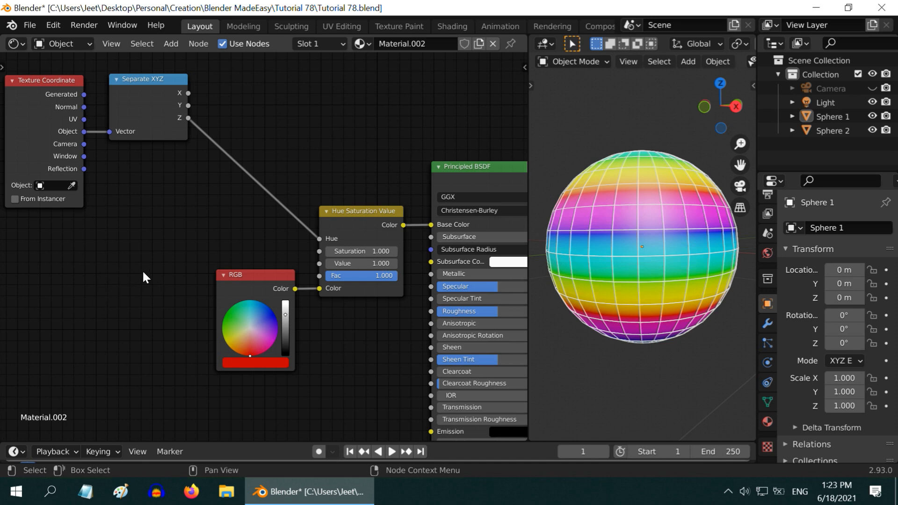
pyautogui.moveTo(128, 267)
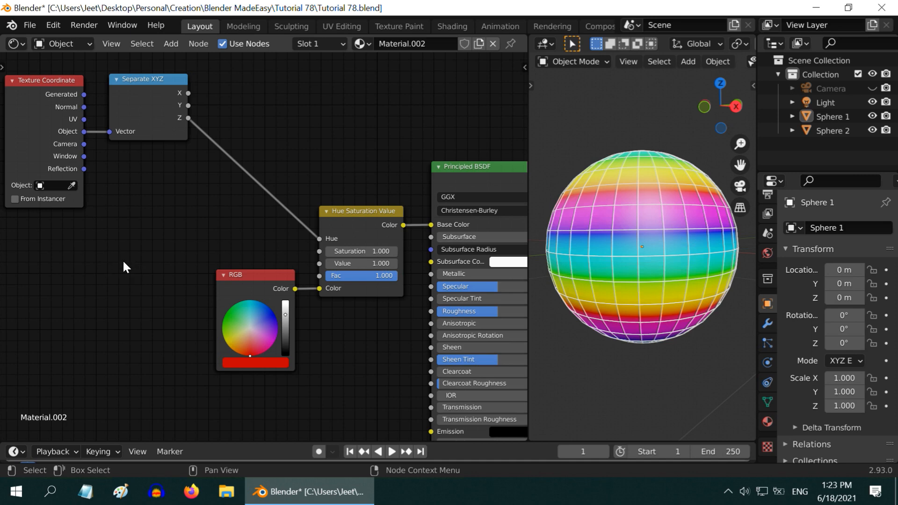
pyautogui.moveTo(127, 213)
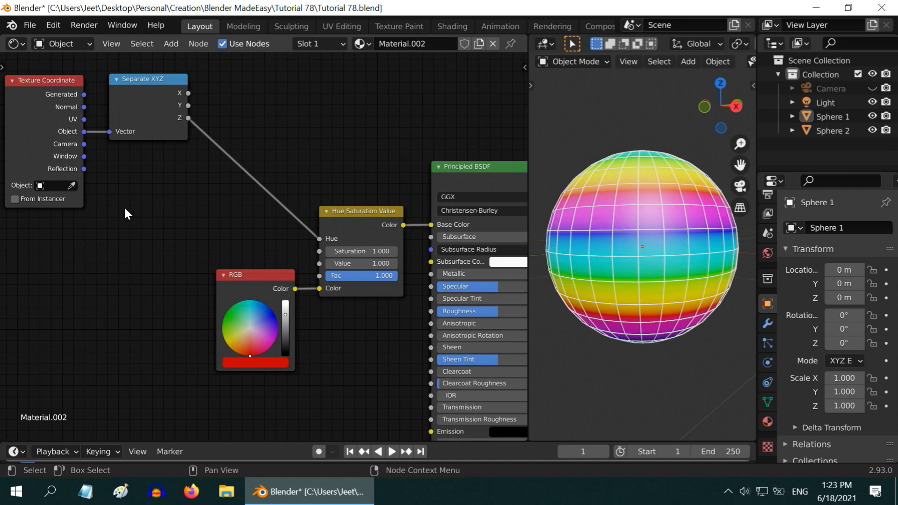
# - Place a new Value node and enter #frame so it follows the current frame
pyautogui.click(171, 43)
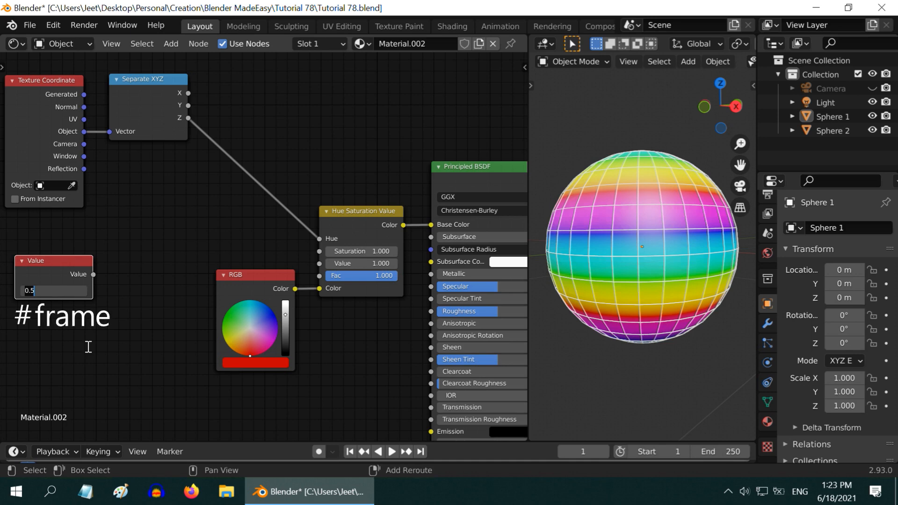
pyautogui.write('#frame')
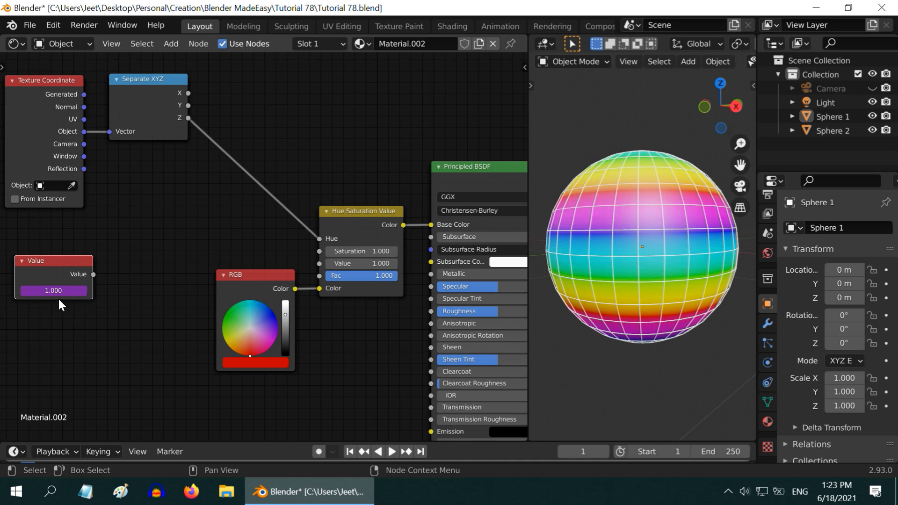
pyautogui.moveTo(73, 318)
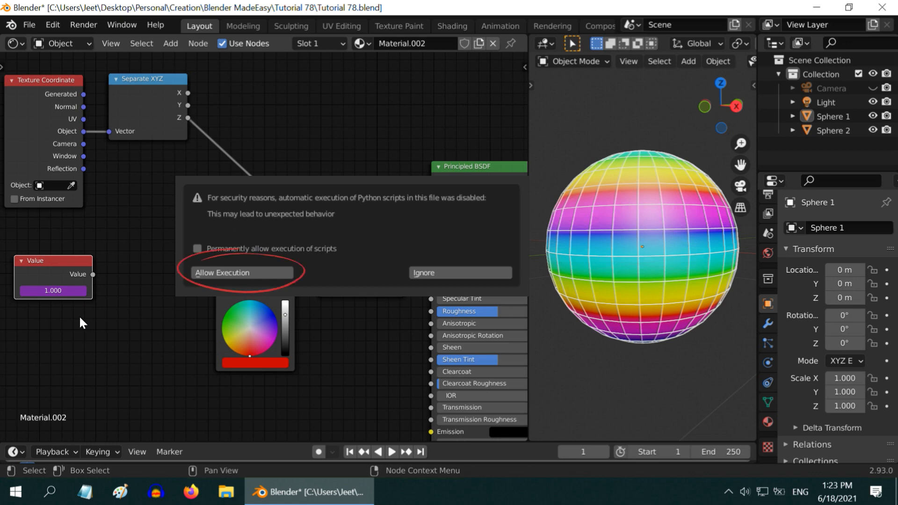
# - Allow the file's Python scripts to run, then inspect and dismiss the driven value's options
pyautogui.click(241, 272)
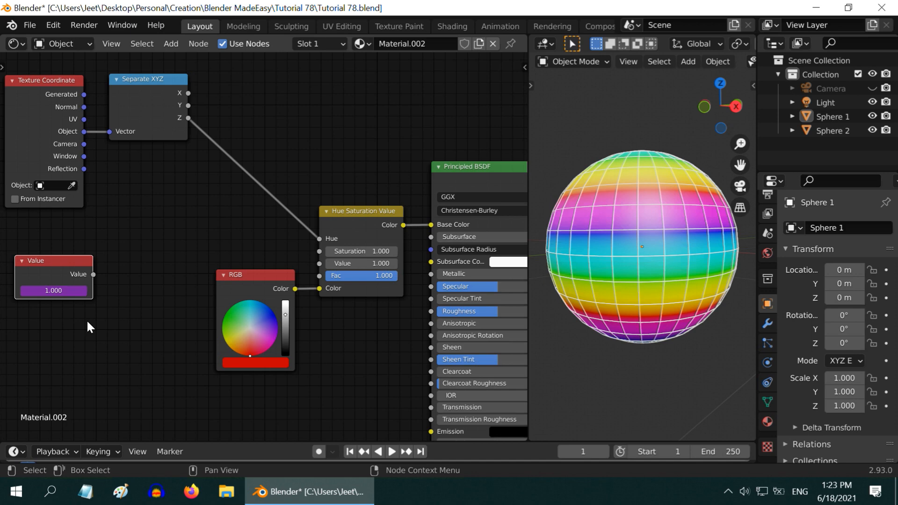
pyautogui.moveTo(88, 330)
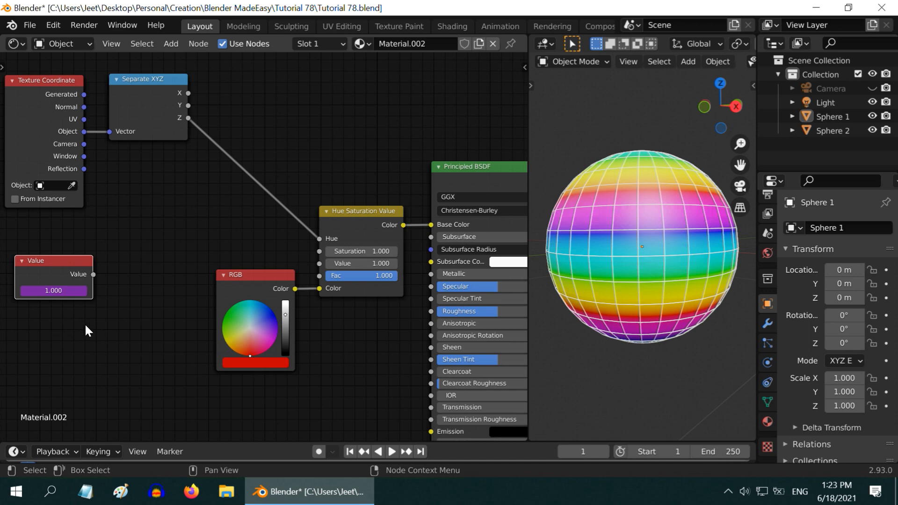
pyautogui.moveTo(69, 327)
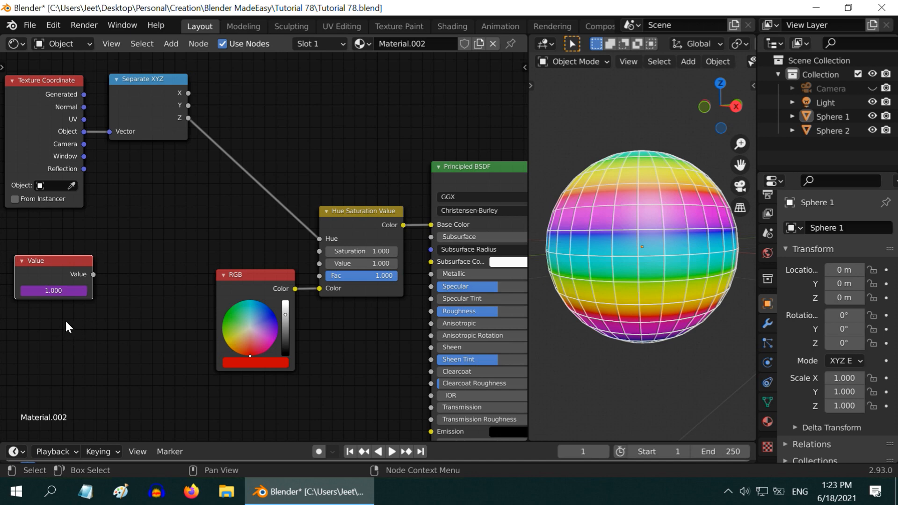
pyautogui.moveTo(74, 312)
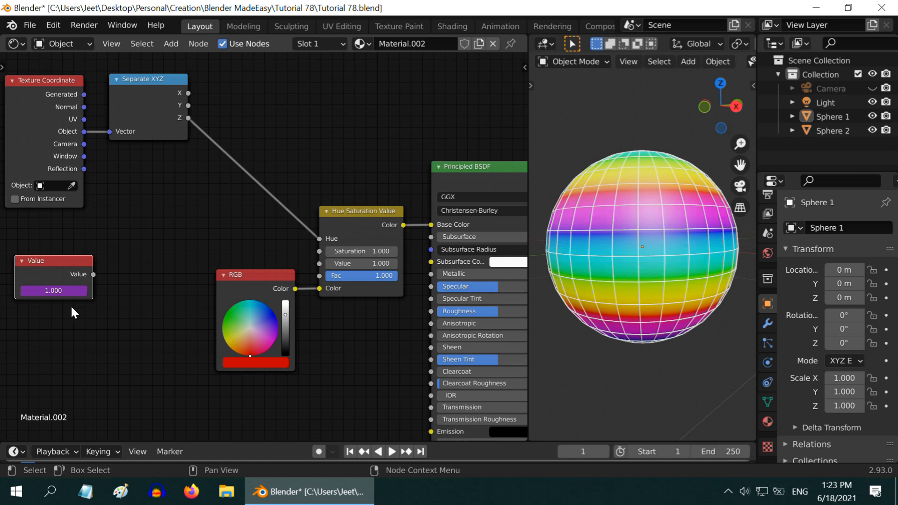
pyautogui.moveTo(97, 316)
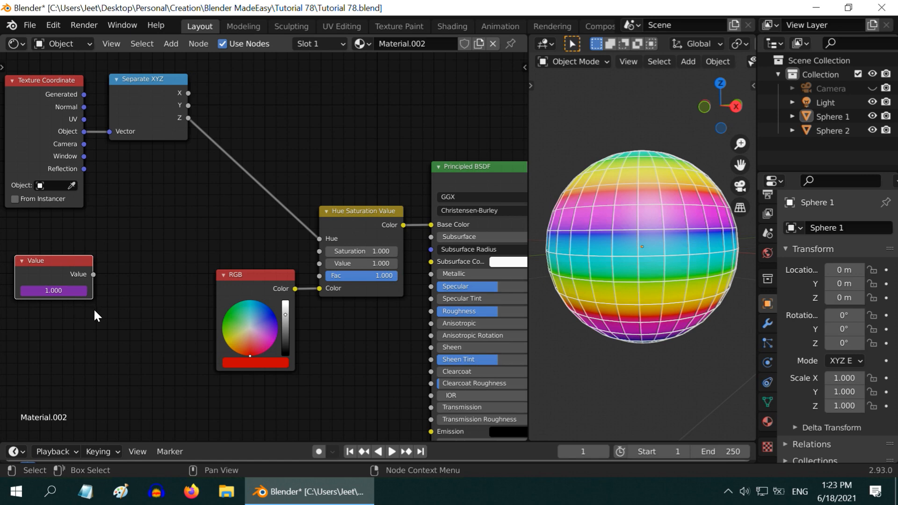
pyautogui.moveTo(76, 316)
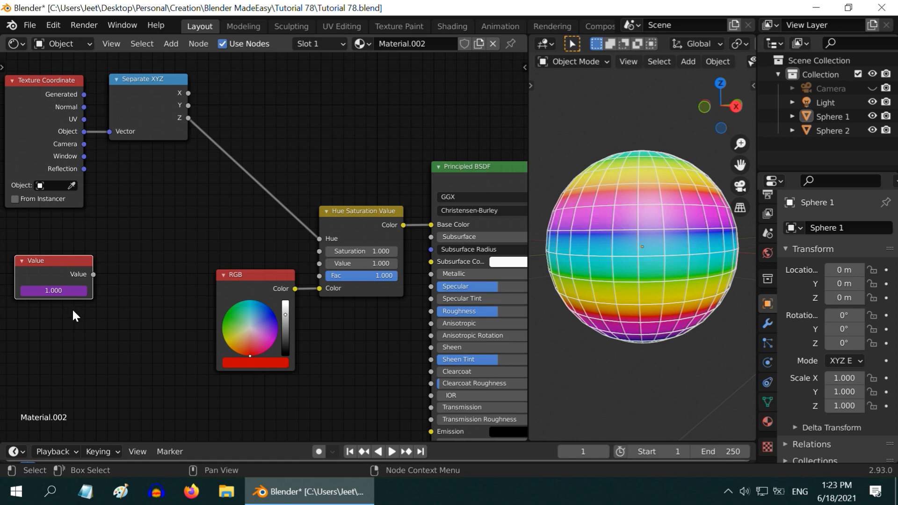
pyautogui.moveTo(104, 297)
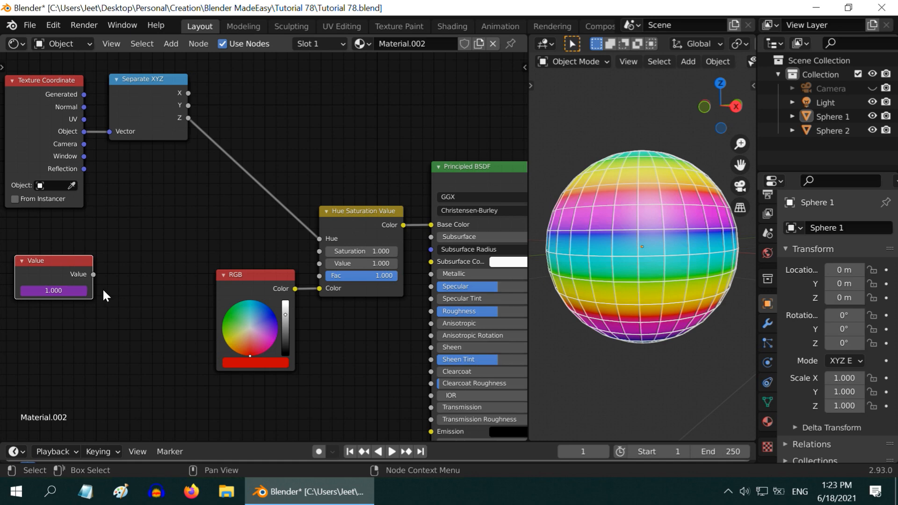
pyautogui.moveTo(53, 290)
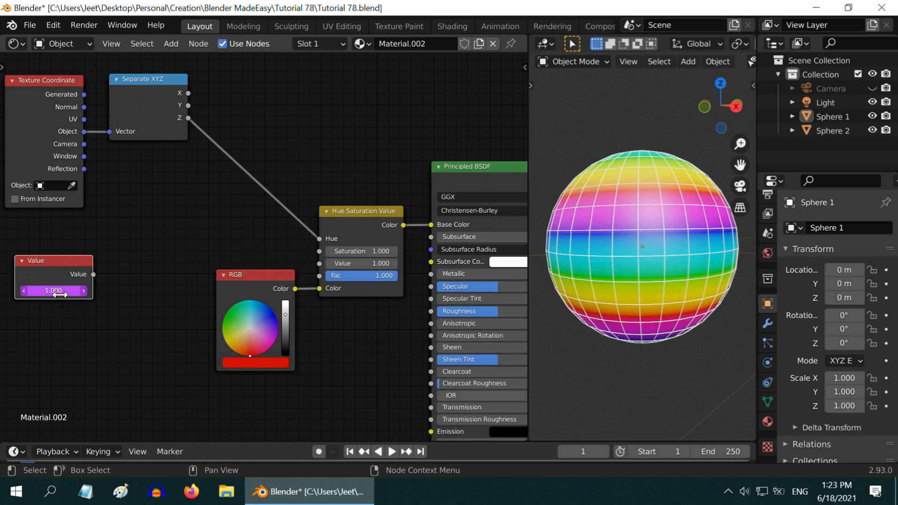
pyautogui.rightClick(53, 291)
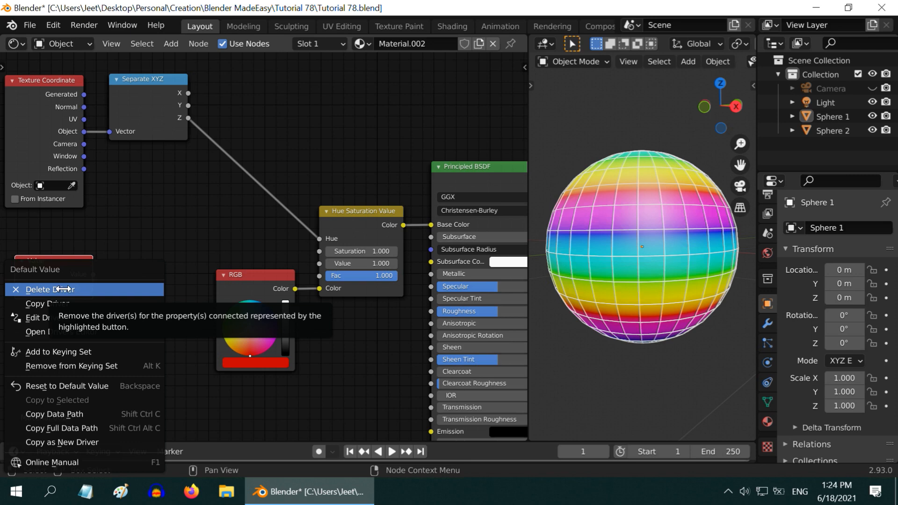
pyautogui.click(47, 290)
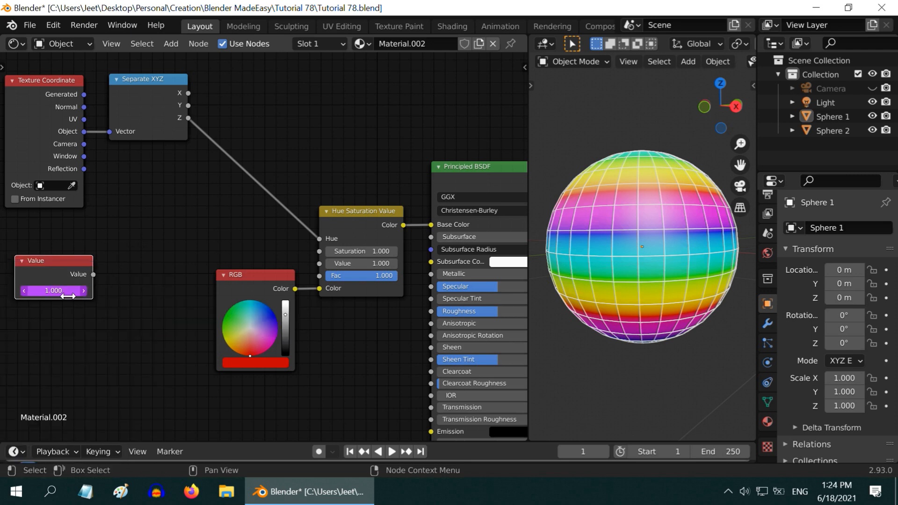
pyautogui.moveTo(118, 283)
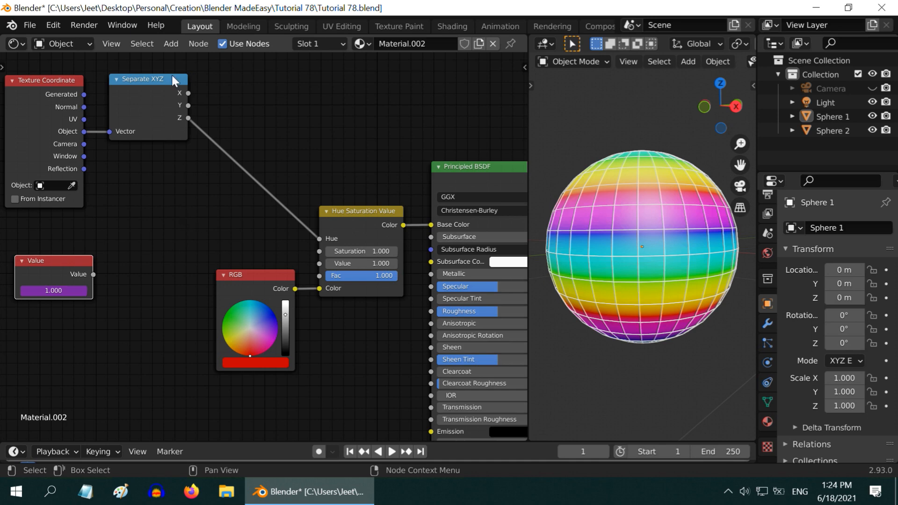
# - Add a Math node fed by the frame Value output and set it to Divide
pyautogui.click(170, 44)
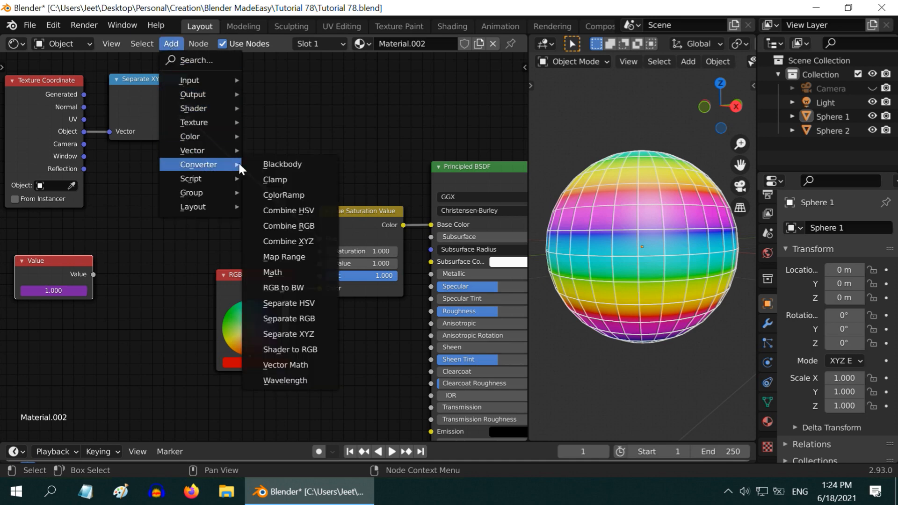
pyautogui.click(273, 272)
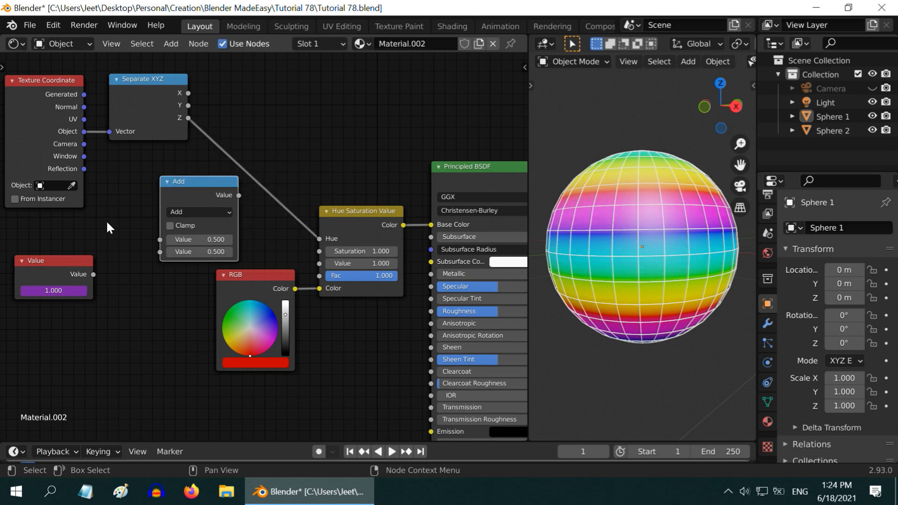
pyautogui.moveTo(95, 281)
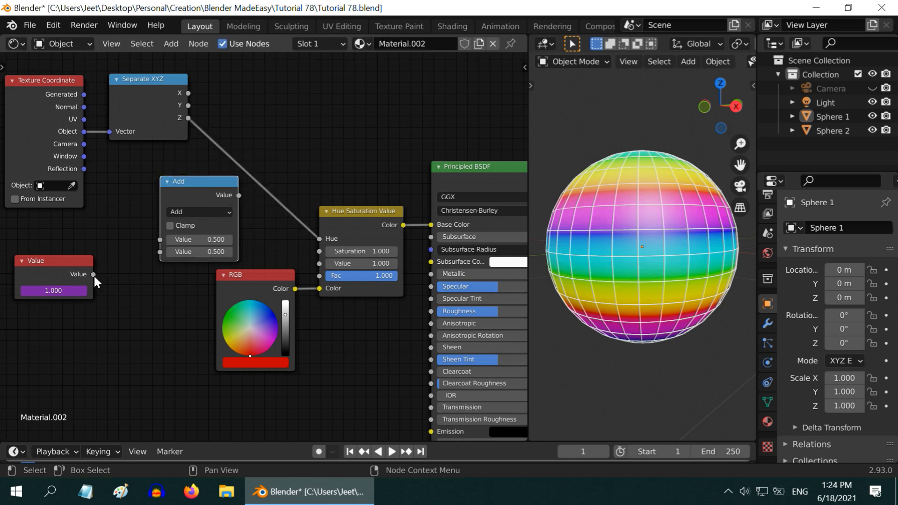
pyautogui.moveTo(94, 274); pyautogui.dragTo(161, 240)
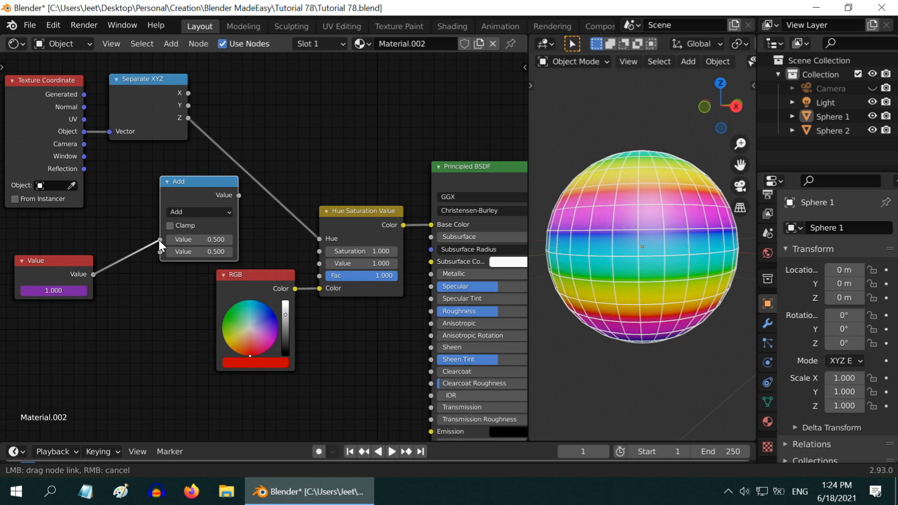
pyautogui.click(199, 212)
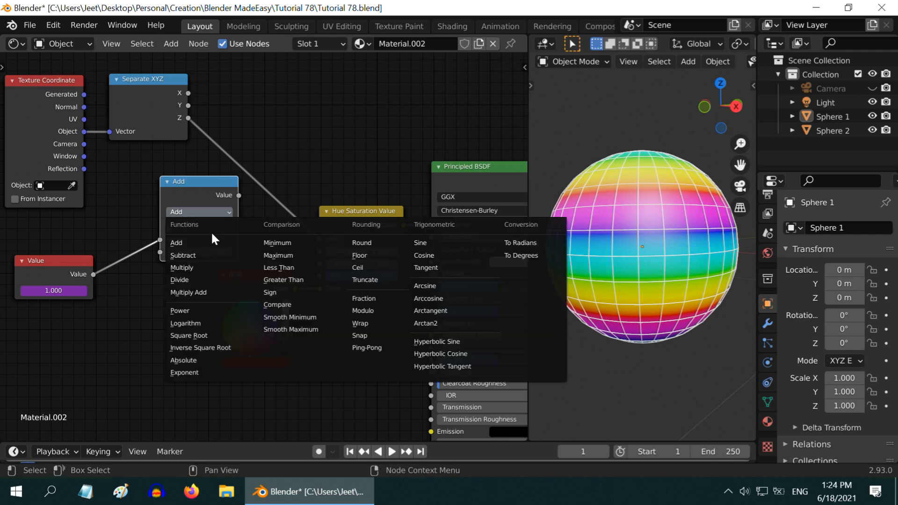
pyautogui.click(180, 280)
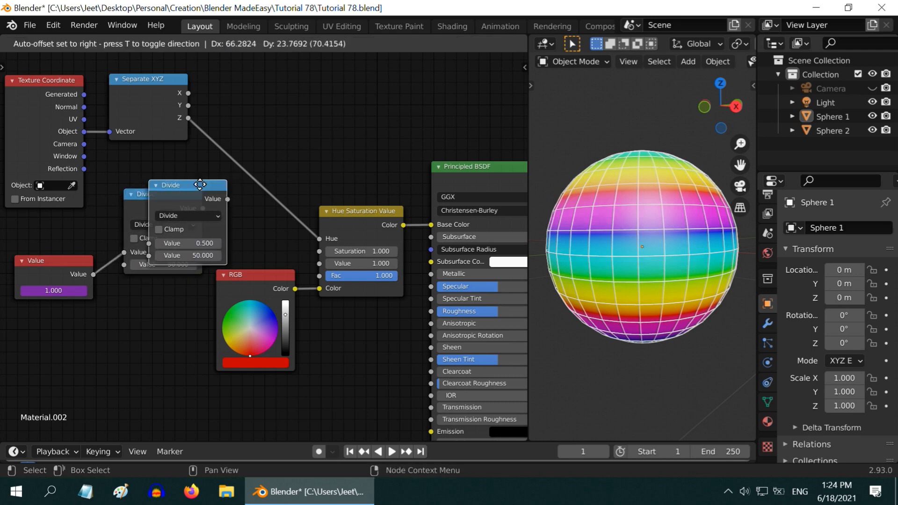
# - Place a duplicate of the Divide node and switch it to Add, summing frame/50 with Z for hue
pyautogui.click(271, 167)
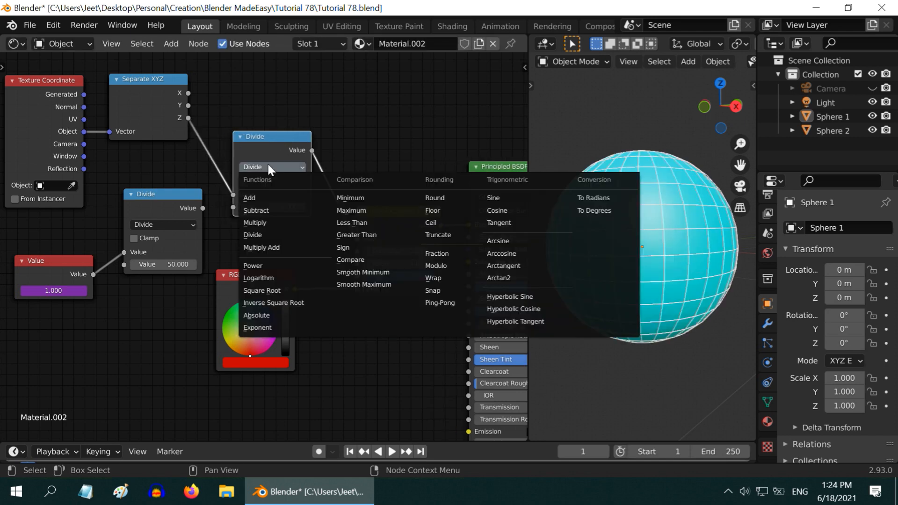
pyautogui.click(249, 198)
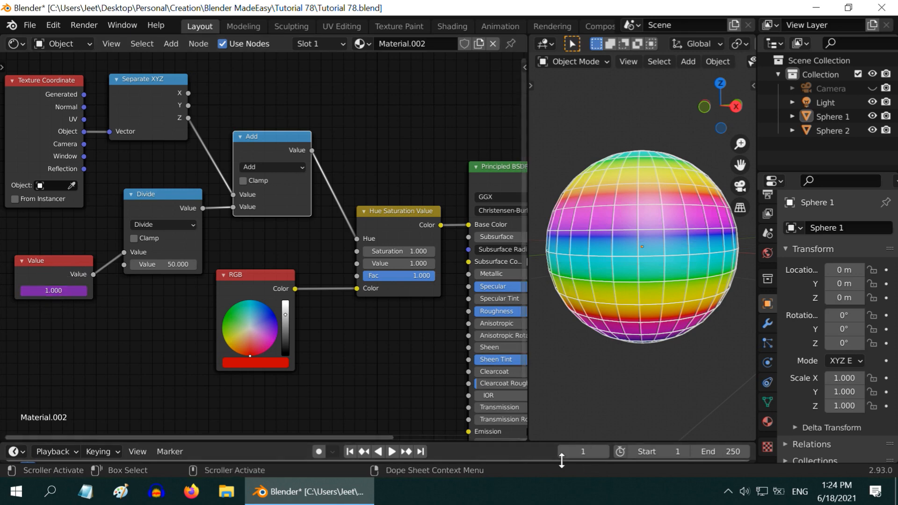
pyautogui.click(604, 452)
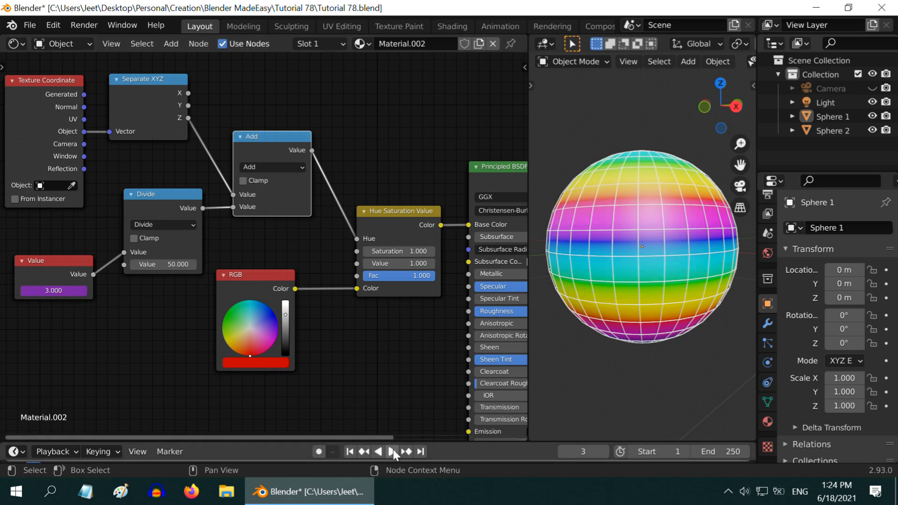
# - Run timeline playback and watch the rainbow hue bands shift, reaching frame 122
pyautogui.click(392, 451)
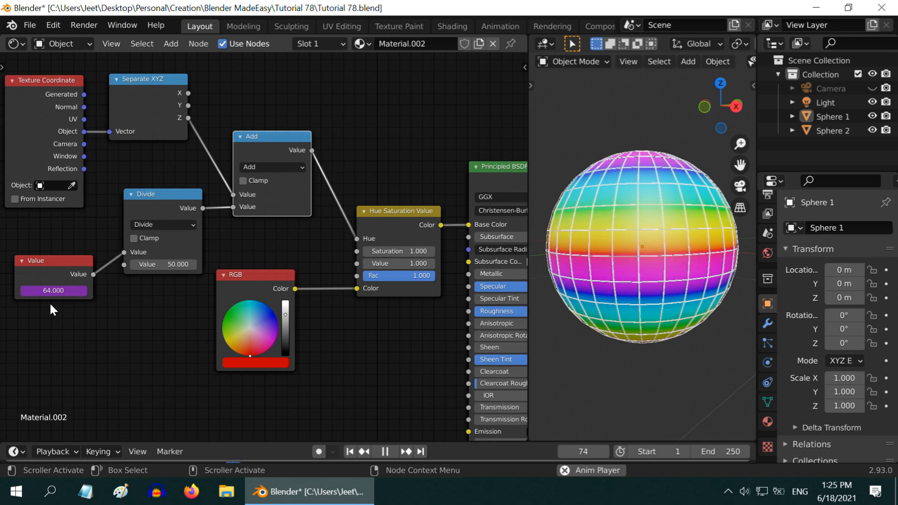
pyautogui.click(385, 451)
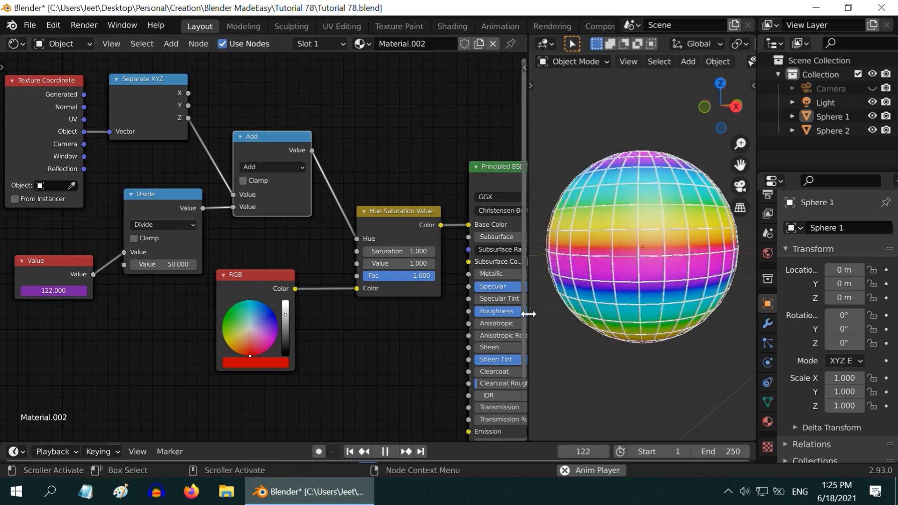